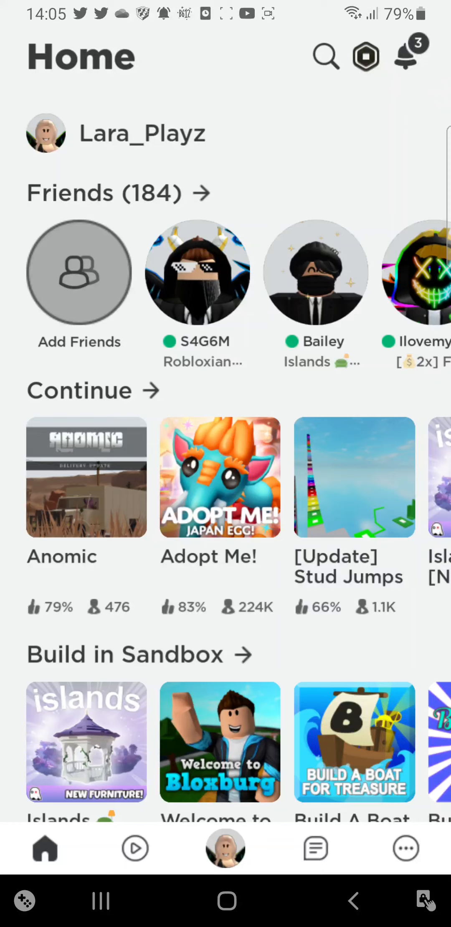
Bring up the details page for [Update] Stud Jumps Chart Difficulty! from the Continue row.
{"action": "left_click", "coordinate": [354, 478]}
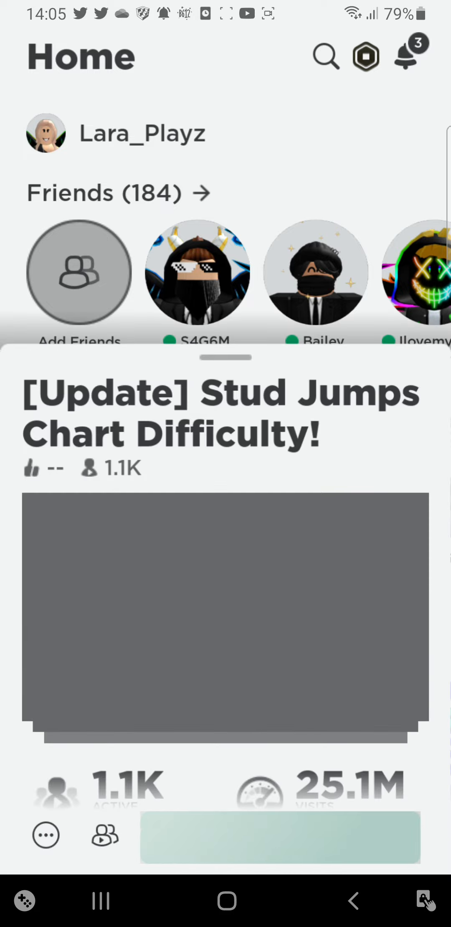
{"action": "left_click", "coordinate": [280, 837]}
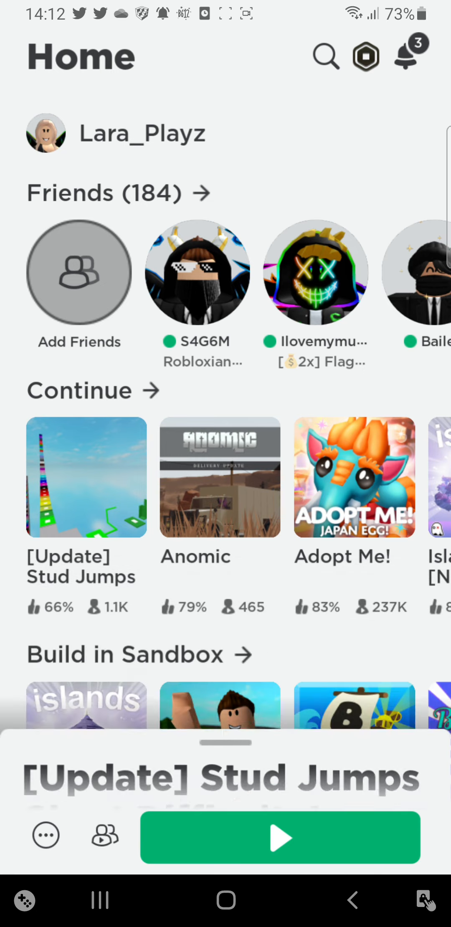
Reopen the Stud Jumps details page from the Home screen's Continue row.
{"action": "scroll", "scroll_direction": "down", "scroll_amount": 3}
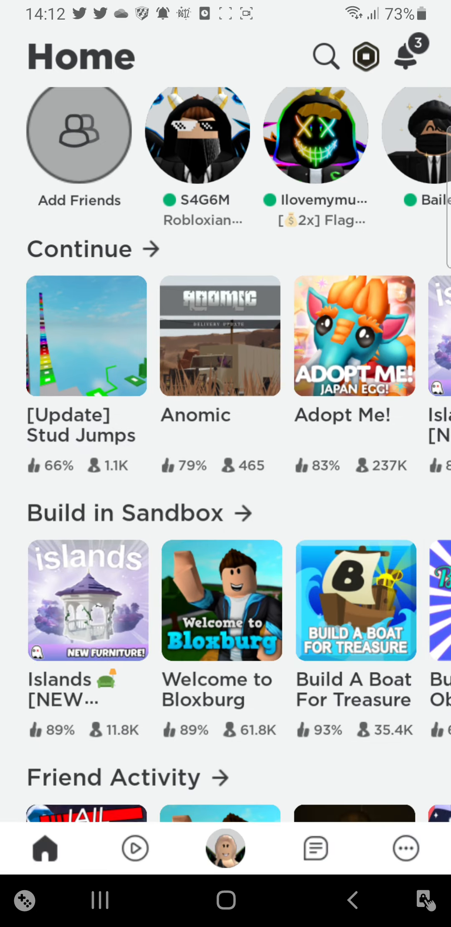
{"action": "scroll", "scroll_direction": "up", "scroll_amount": 3}
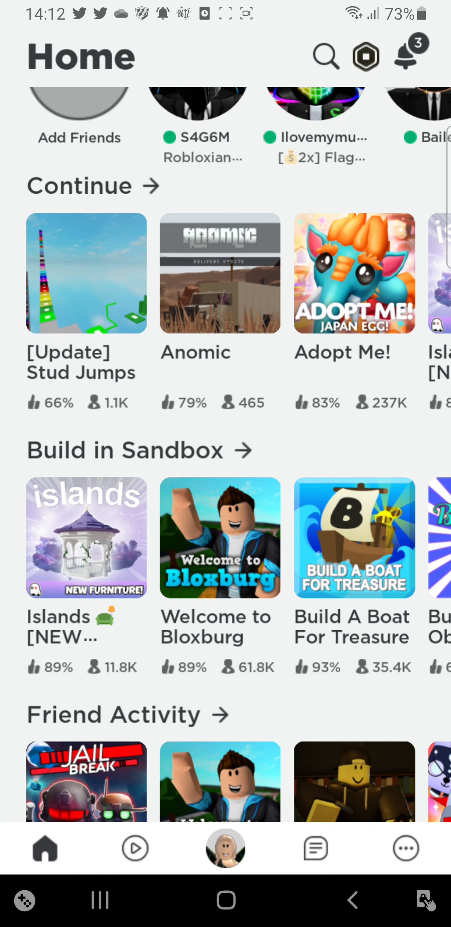
{"action": "left_click", "coordinate": [86, 272]}
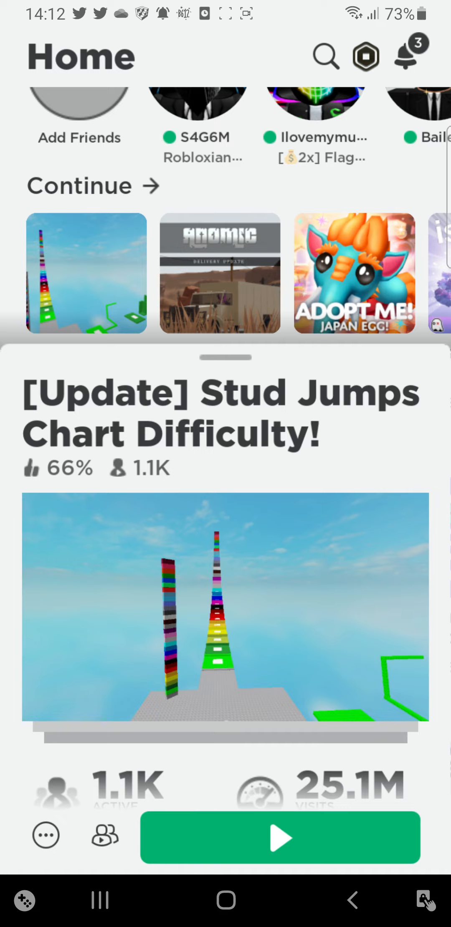
{"action": "left_click", "coordinate": [280, 837]}
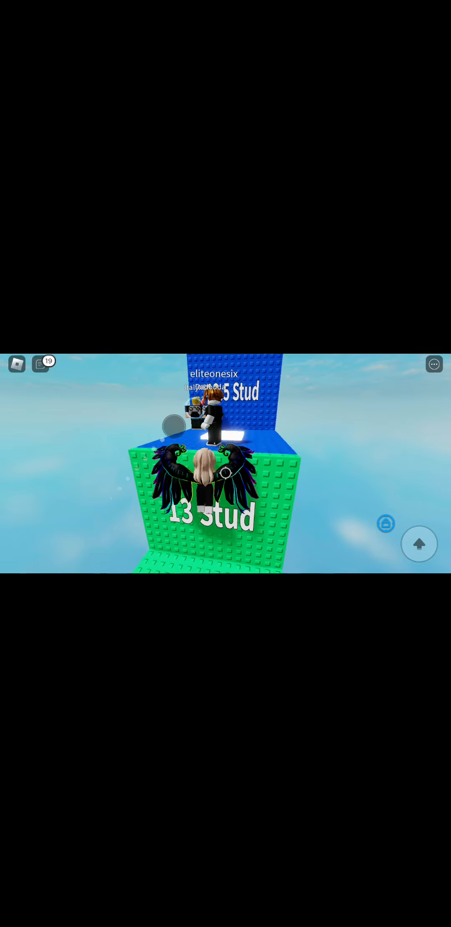
Swing the camera around the winged avatar standing on the 13 Stud block.
{"action": "left_click_drag", "start_coordinate": [172, 426], "coordinate": [88, 394]}
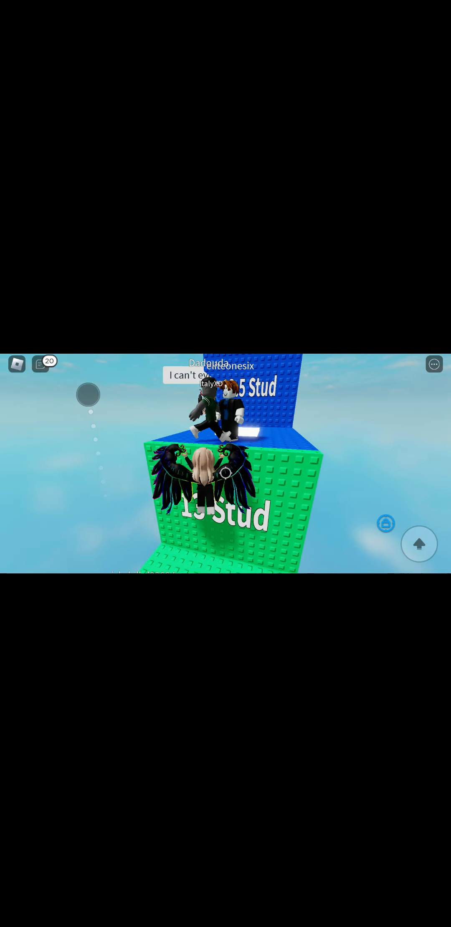